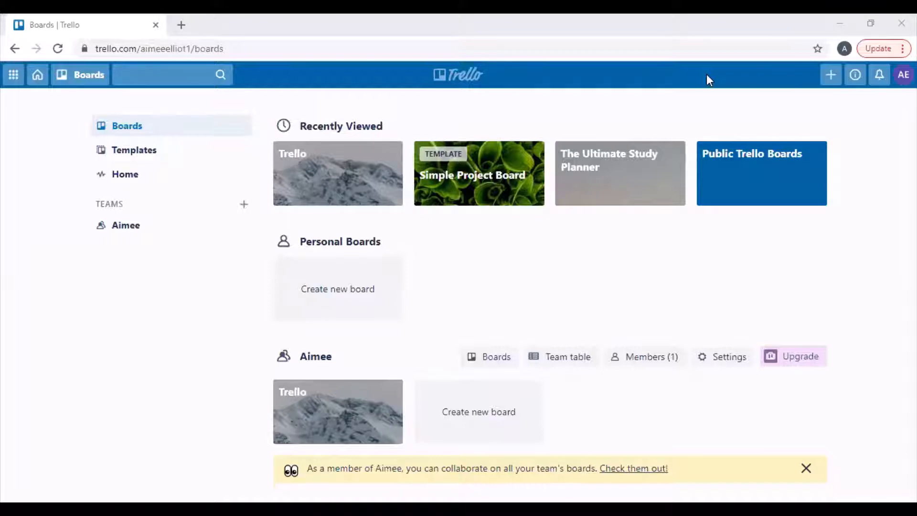
{"action": "mouse_move", "coordinate": [763, 19]}
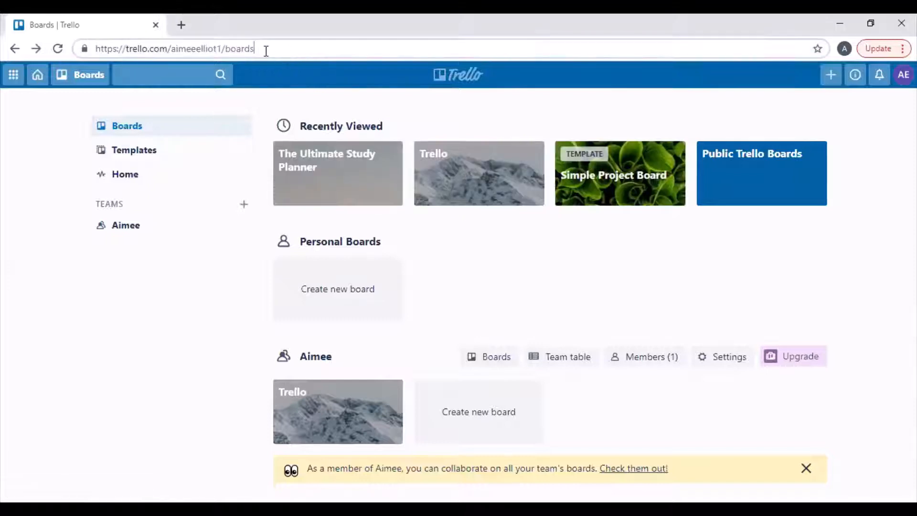
Open The Ultimate Study Planner board from Recently Viewed
{"action": "double_click", "coordinate": [196, 49]}
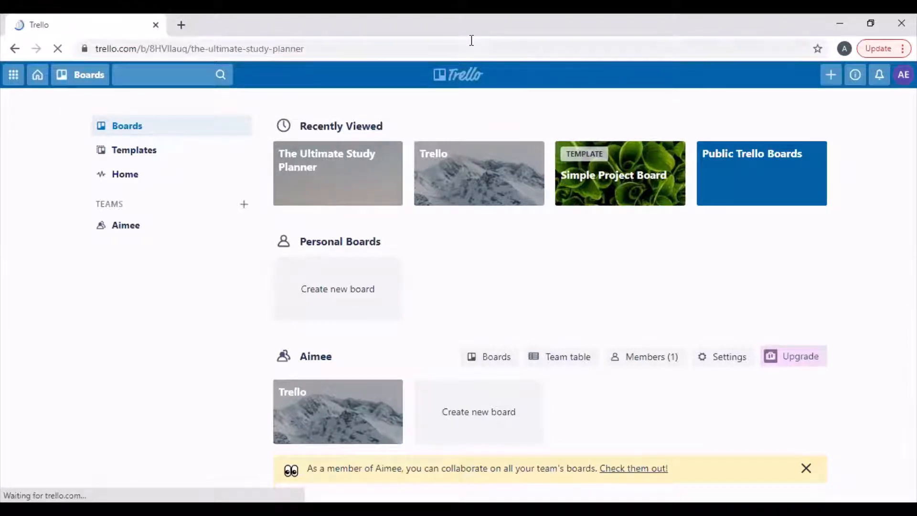
Open the Copy Board form through the board menu's More options
{"action": "left_click", "coordinate": [338, 173]}
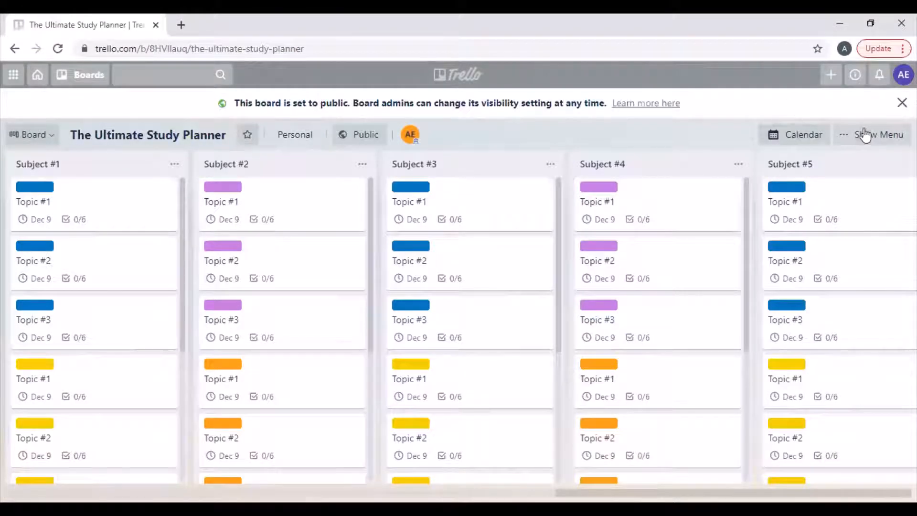
{"action": "left_click", "coordinate": [879, 135]}
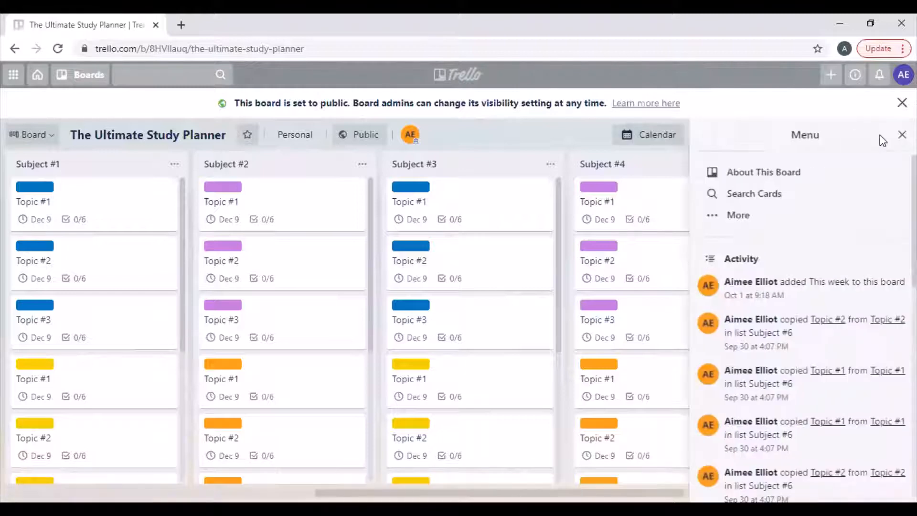
{"action": "left_click", "coordinate": [737, 214]}
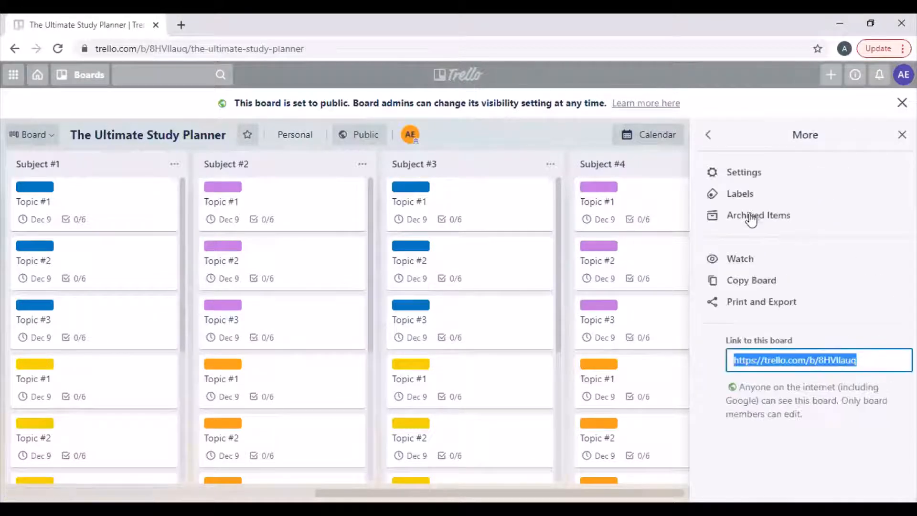
{"action": "left_click", "coordinate": [750, 279]}
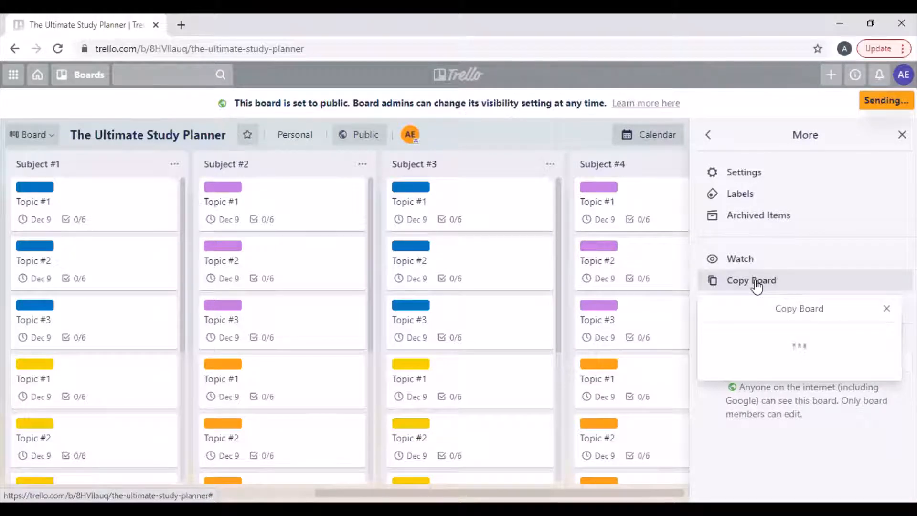
{"action": "left_click", "coordinate": [751, 281]}
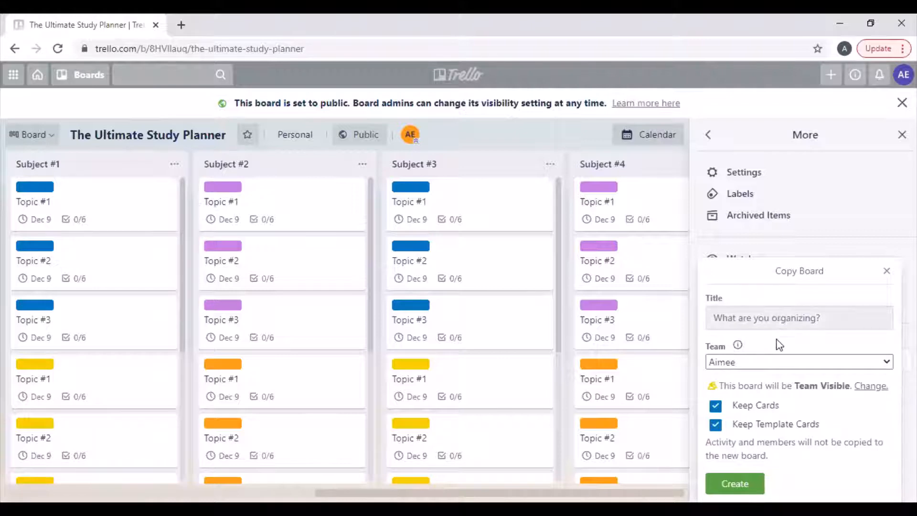
Title the board copy 'Study Timetable Template' and create it
{"action": "left_click", "coordinate": [798, 318]}
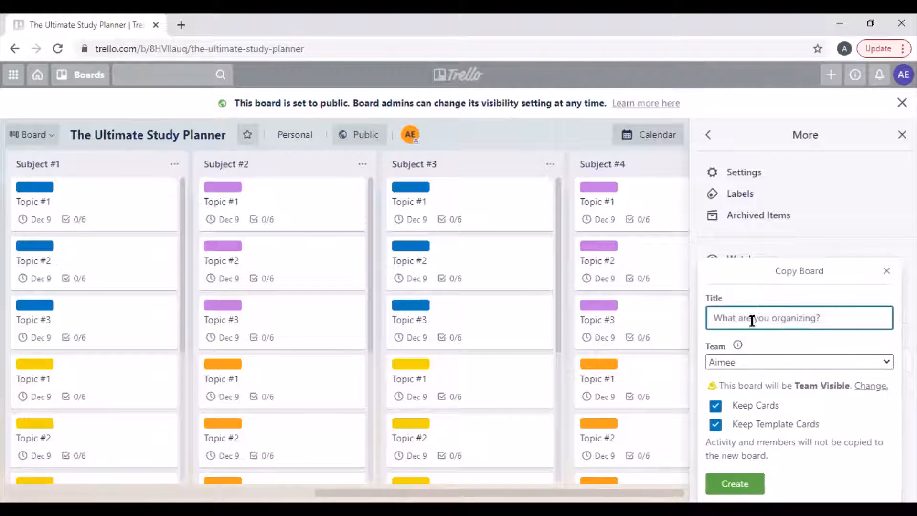
{"action": "type", "text": "Stu"}
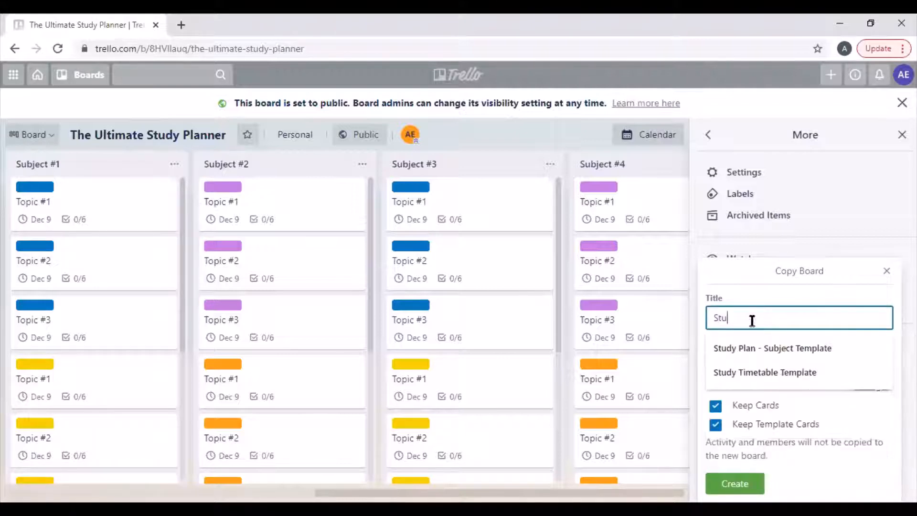
{"action": "key", "text": "Backspace"}
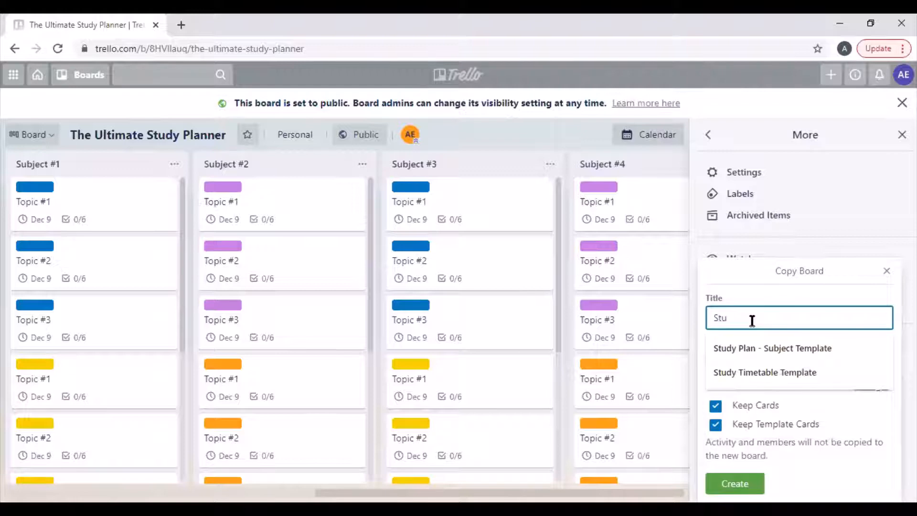
{"action": "left_click", "coordinate": [764, 373]}
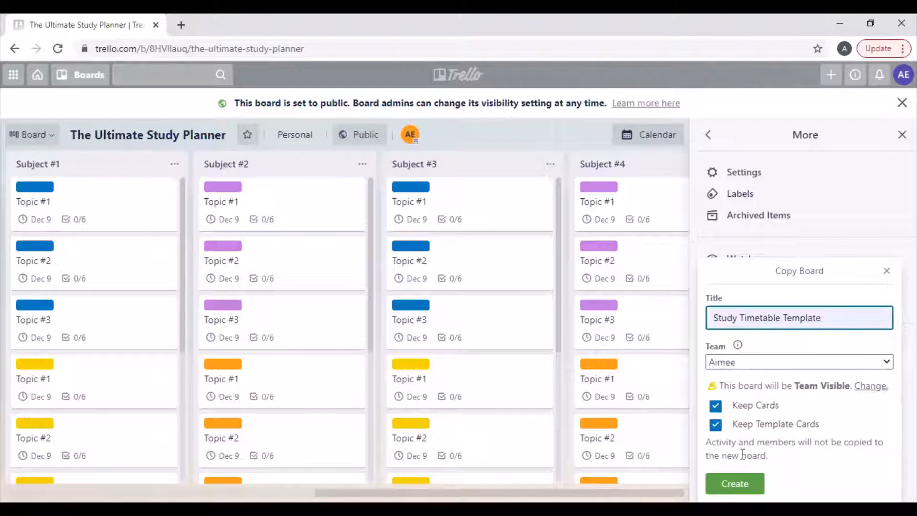
{"action": "left_click", "coordinate": [735, 483]}
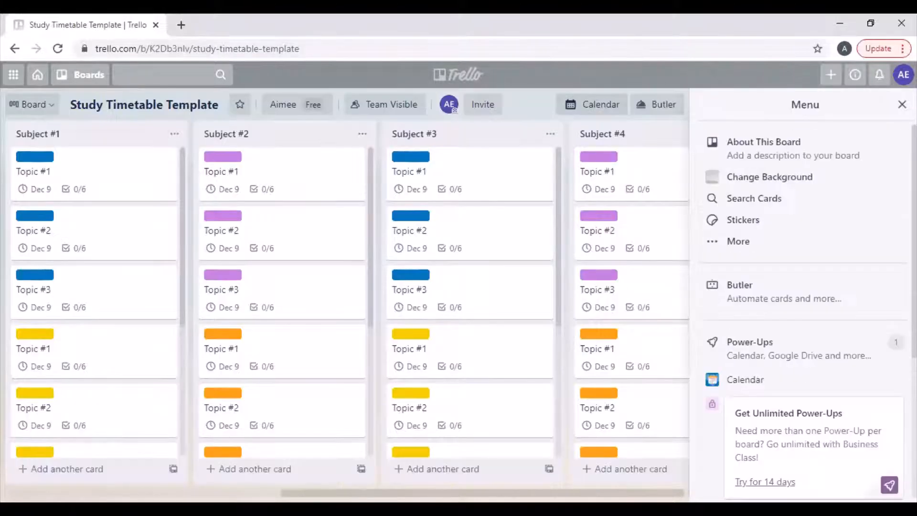
Close the board menu and rename lists Subject #1–#3 to Science, Math and English
{"action": "left_click", "coordinate": [902, 105]}
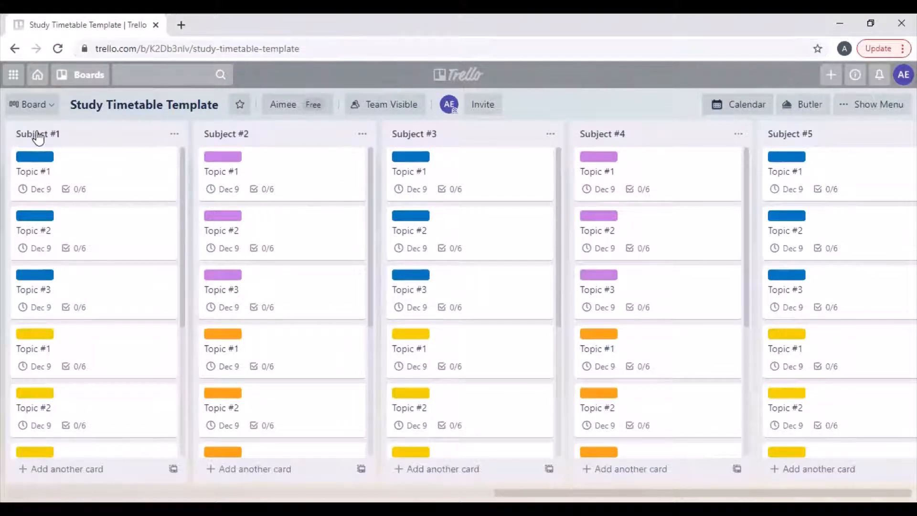
{"action": "left_click", "coordinate": [37, 134]}
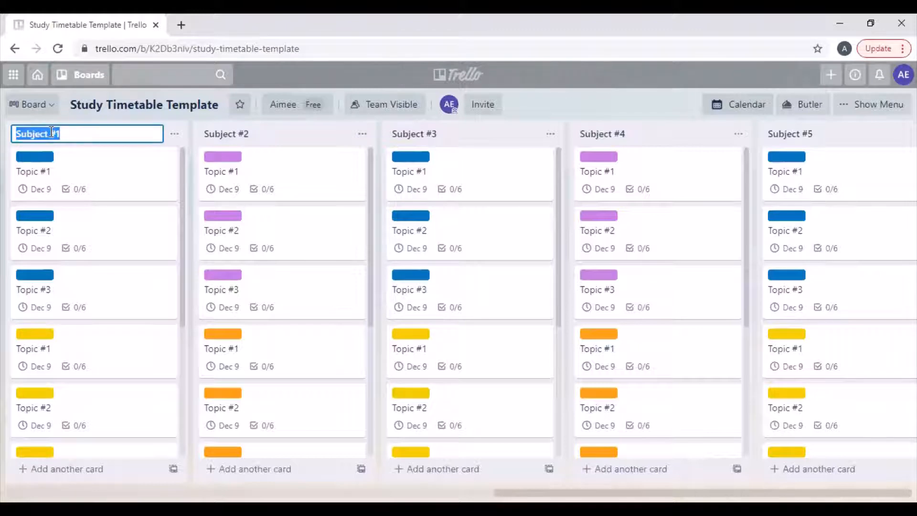
{"action": "type", "text": "Science"}
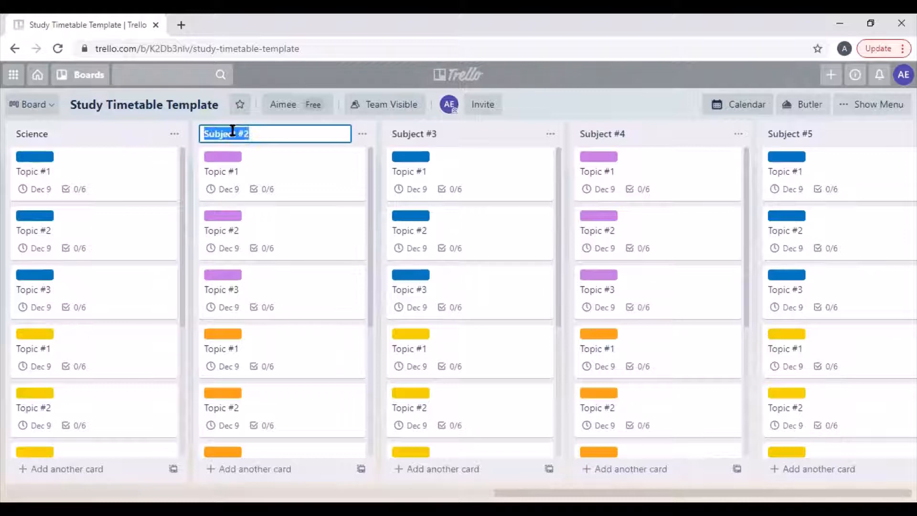
{"action": "type", "text": "Math"}
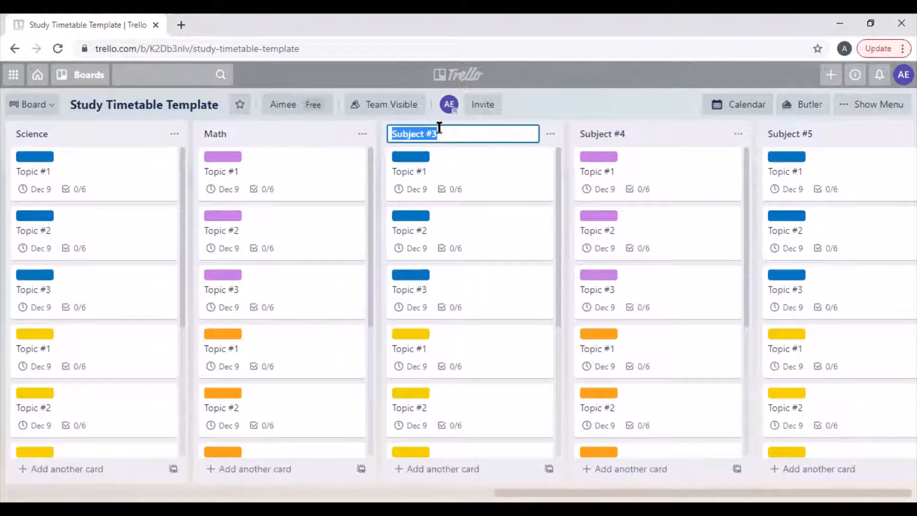
{"action": "type", "text": "English"}
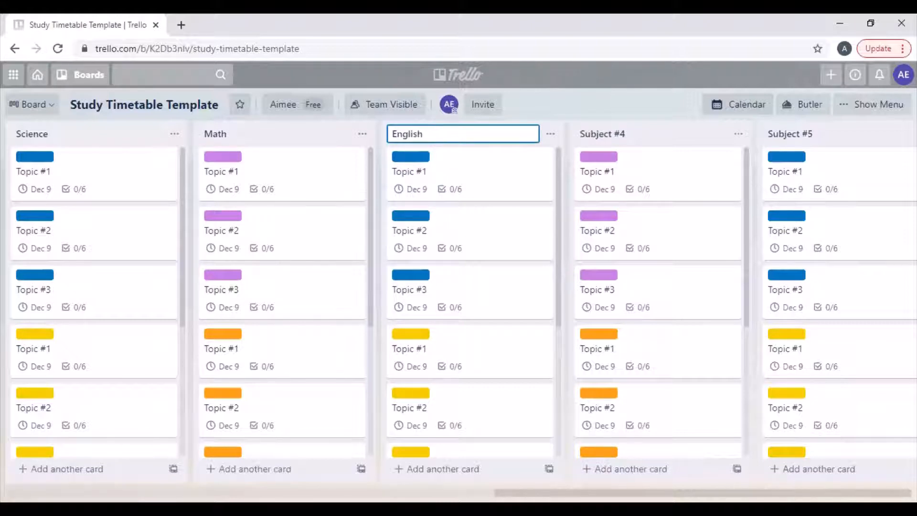
Save the English list name and open quick editing on Science's Topic #1 card
{"action": "scroll", "scroll_direction": "right", "scroll_amount": 3}
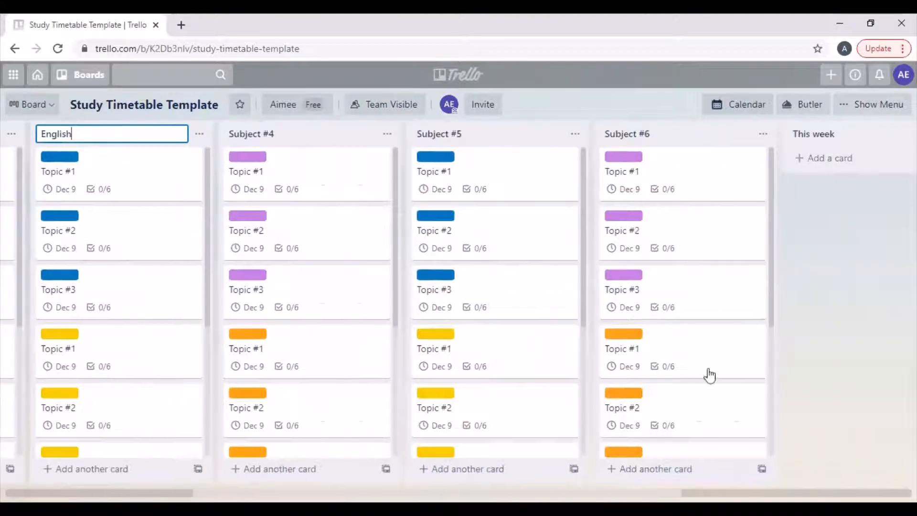
{"action": "left_click", "coordinate": [762, 133]}
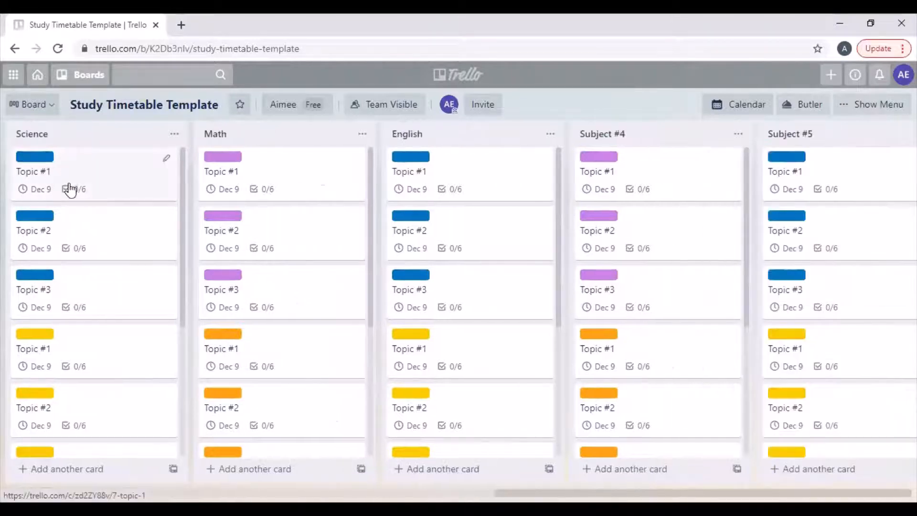
{"action": "mouse_move", "coordinate": [32, 290]}
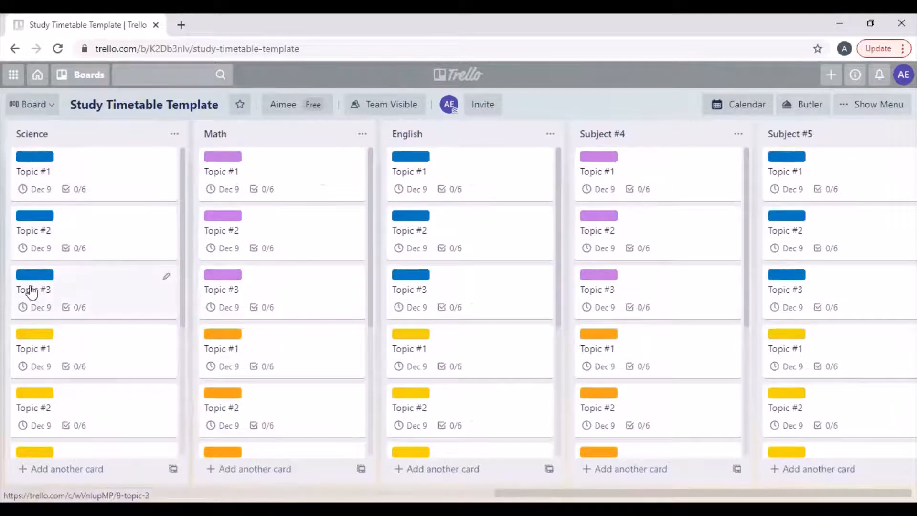
{"action": "scroll", "scroll_direction": "down", "scroll_amount": 3}
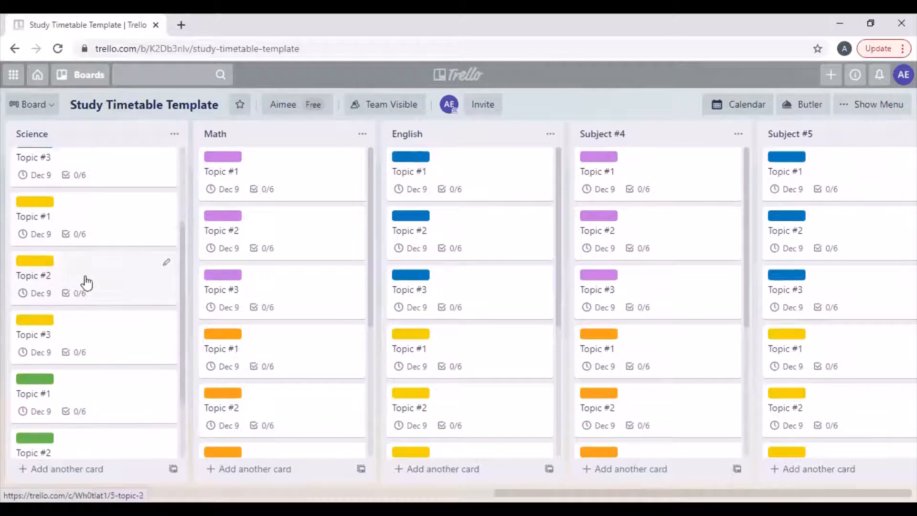
{"action": "scroll", "scroll_direction": "down", "scroll_amount": 3}
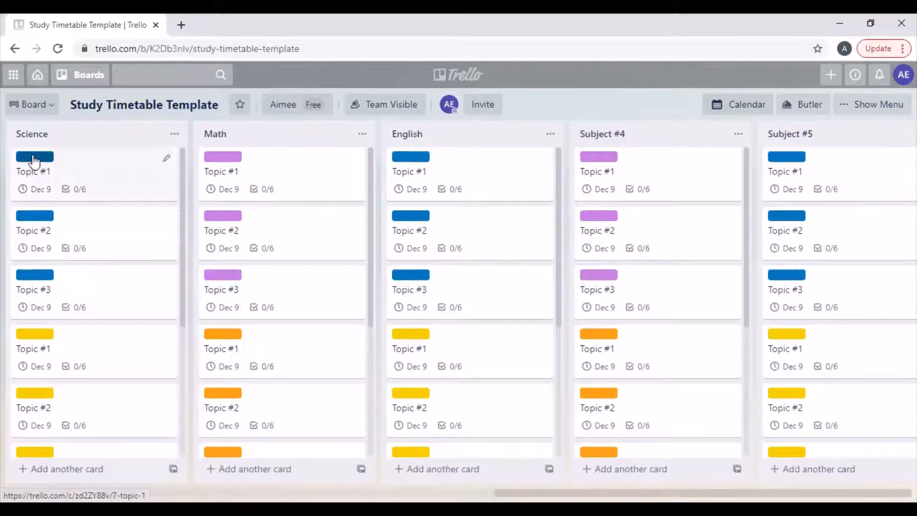
{"action": "scroll", "scroll_direction": "down", "scroll_amount": 3}
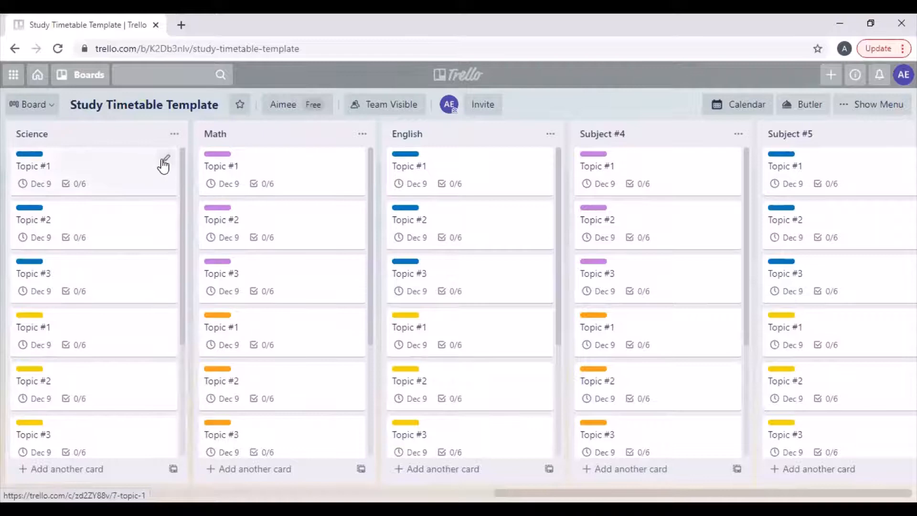
{"action": "left_click", "coordinate": [164, 162]}
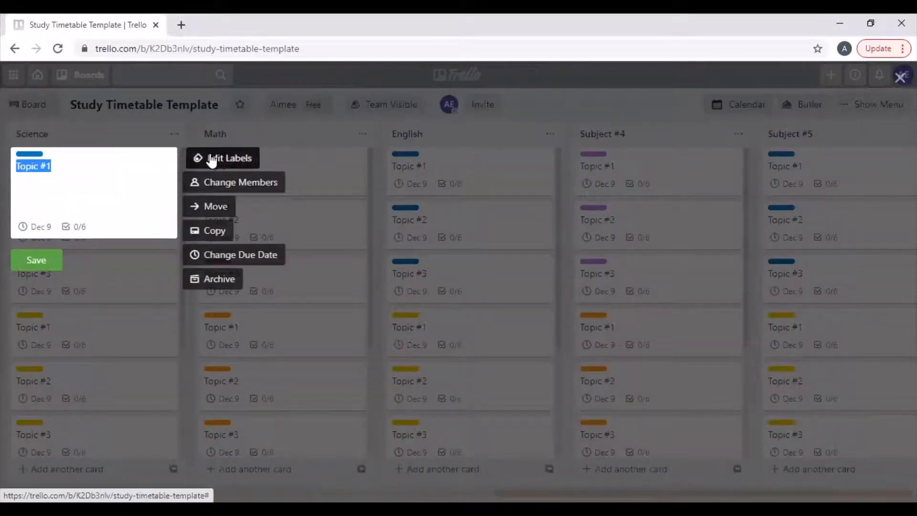
Name the blue label 'acids and bases' and the yellow label 'mechanics'
{"action": "left_click", "coordinate": [221, 157]}
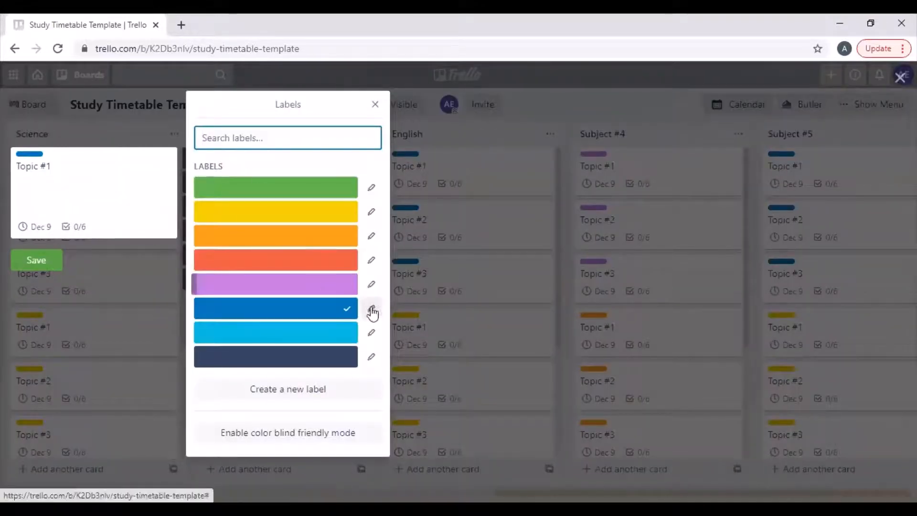
{"action": "left_click", "coordinate": [371, 309]}
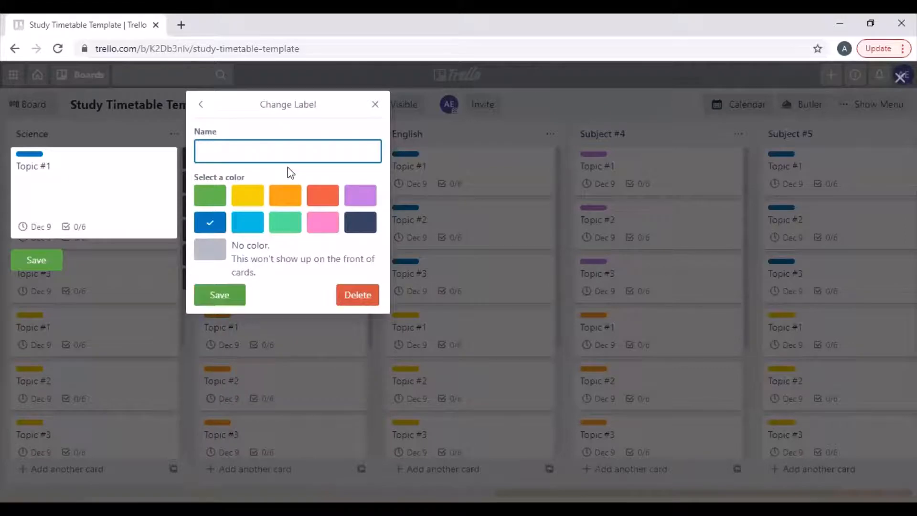
{"action": "type", "text": "Acids and bases"}
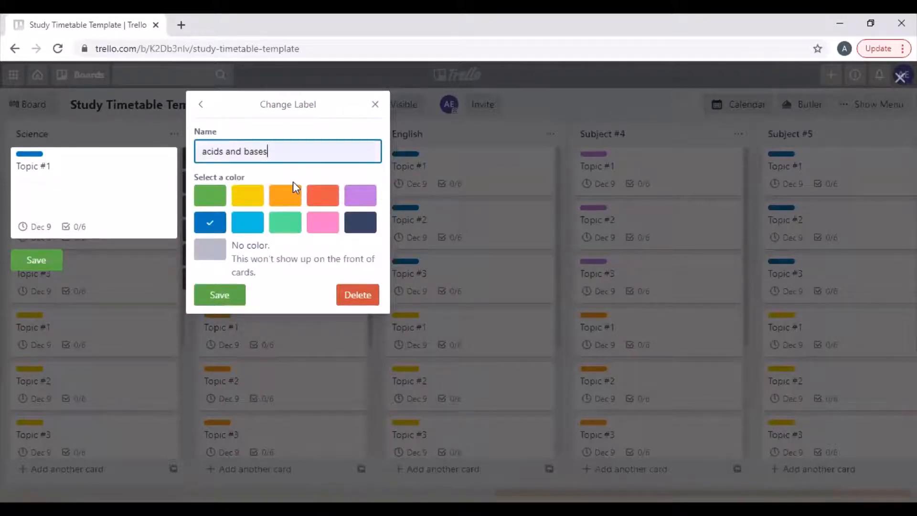
{"action": "left_click", "coordinate": [201, 104]}
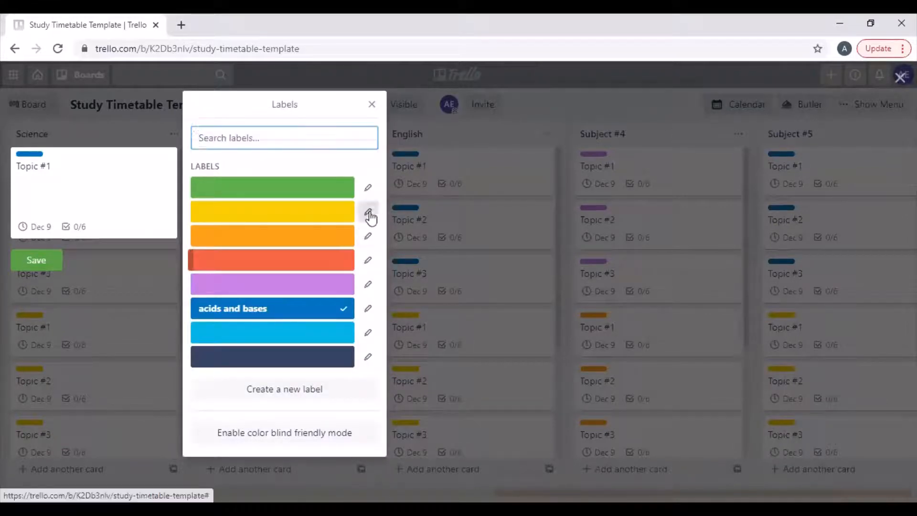
{"action": "left_click", "coordinate": [368, 212]}
{"action": "type", "text": "mechanics"}
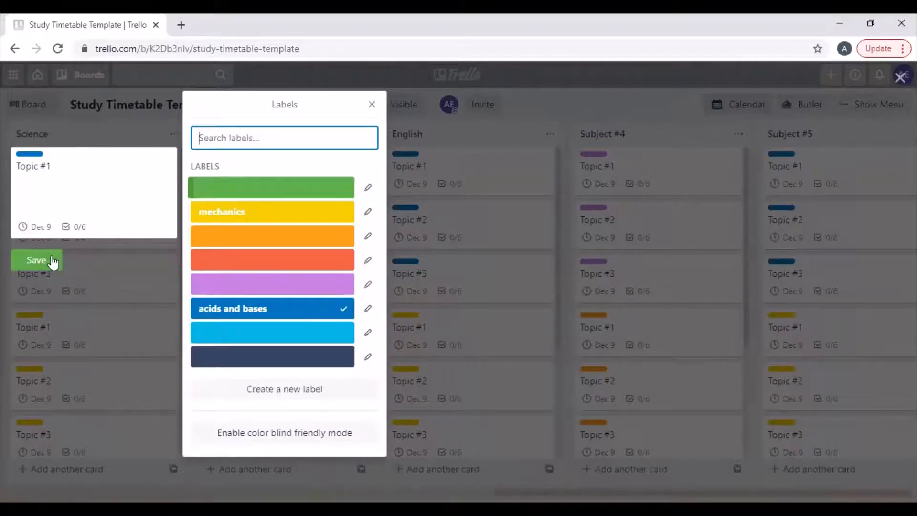
{"action": "left_click", "coordinate": [36, 260]}
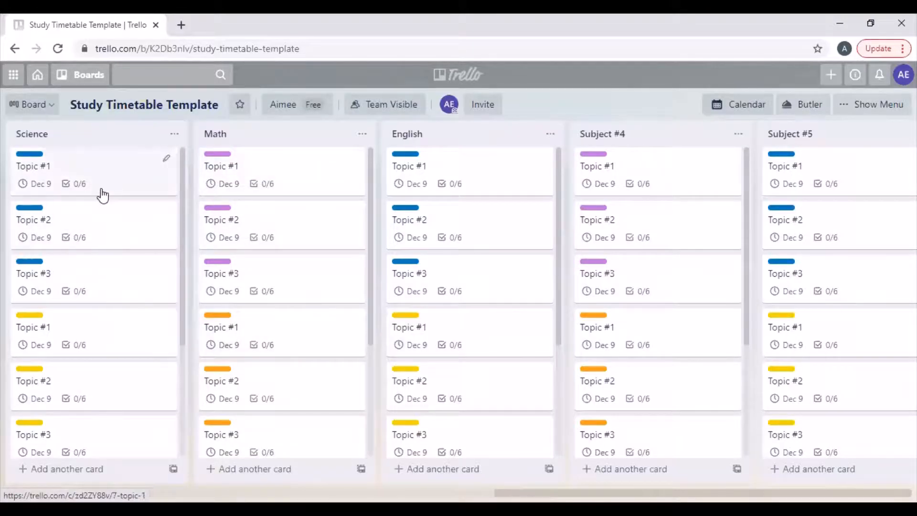
{"action": "mouse_move", "coordinate": [168, 163]}
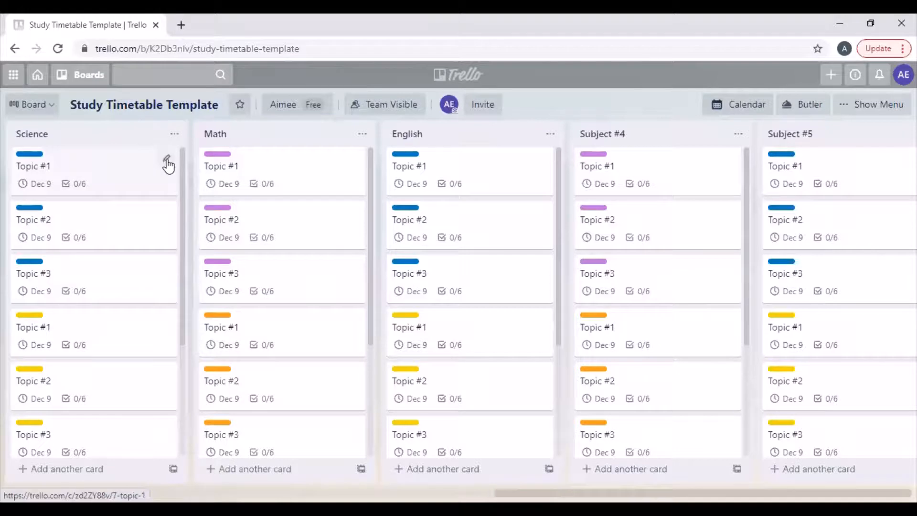
Open Science's Topic #1 card and retitle it 'Atomic Structure'
{"action": "left_click", "coordinate": [33, 166]}
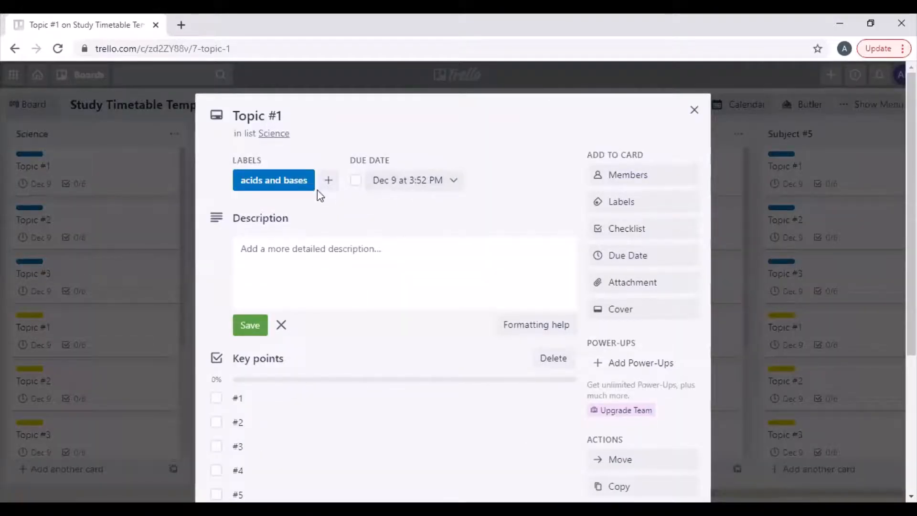
{"action": "left_click", "coordinate": [257, 116]}
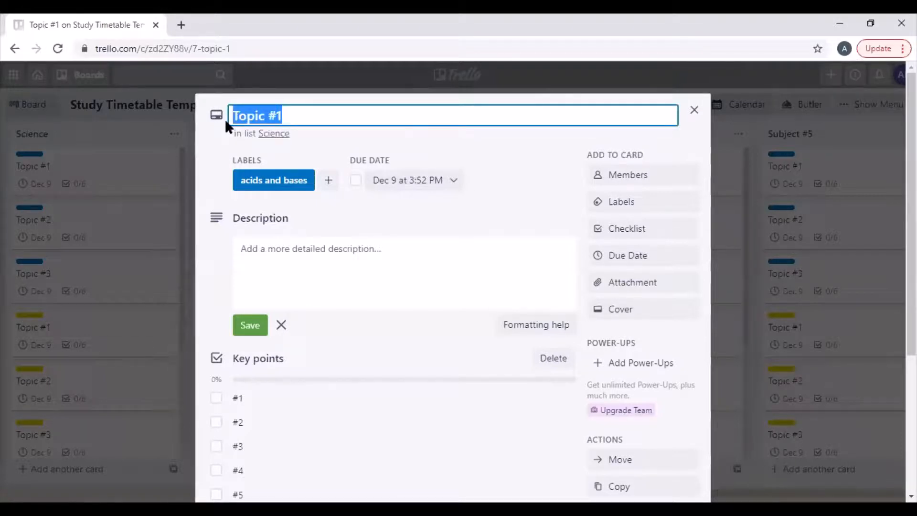
{"action": "type", "text": "Atomic Str"}
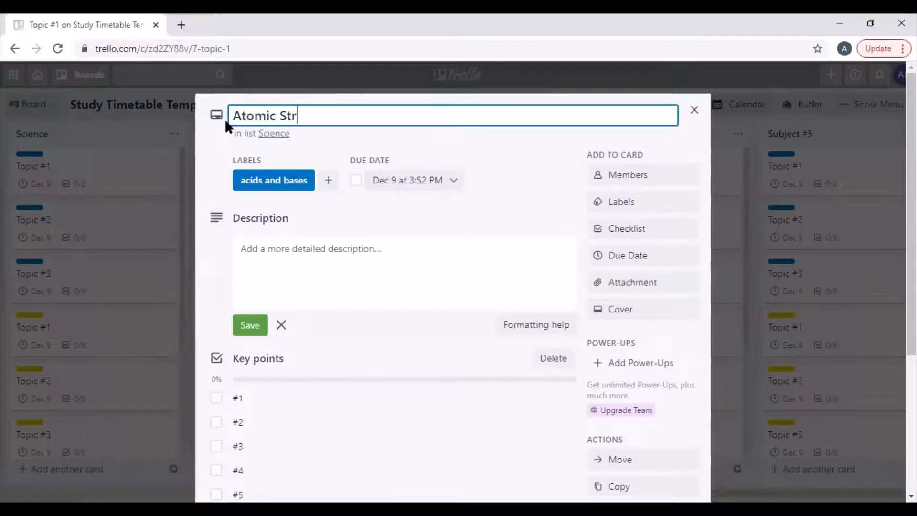
{"action": "type", "text": "ucture"}
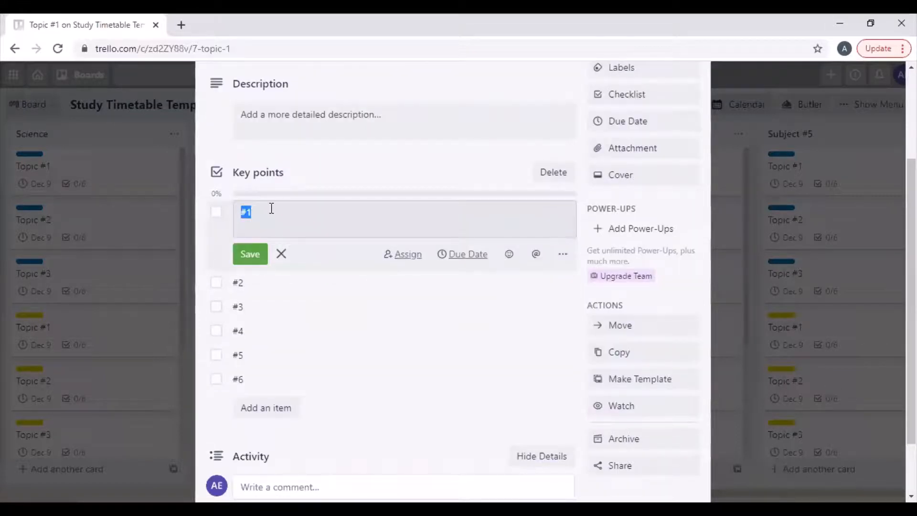
Rewrite checklist items #1 and #2 as 'The Periodic Table' and 'Electron arrangement'
{"action": "key", "text": "Backspace"}
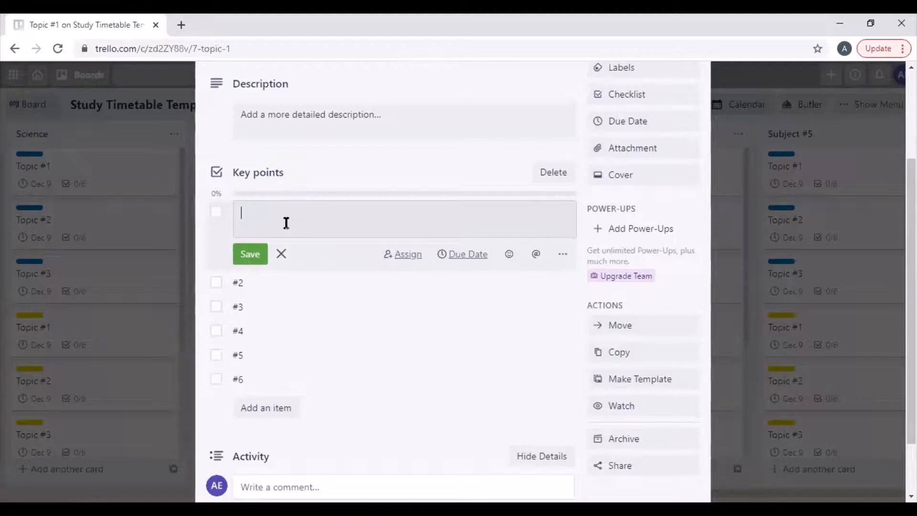
{"action": "type", "text": "The Periodic Table"}
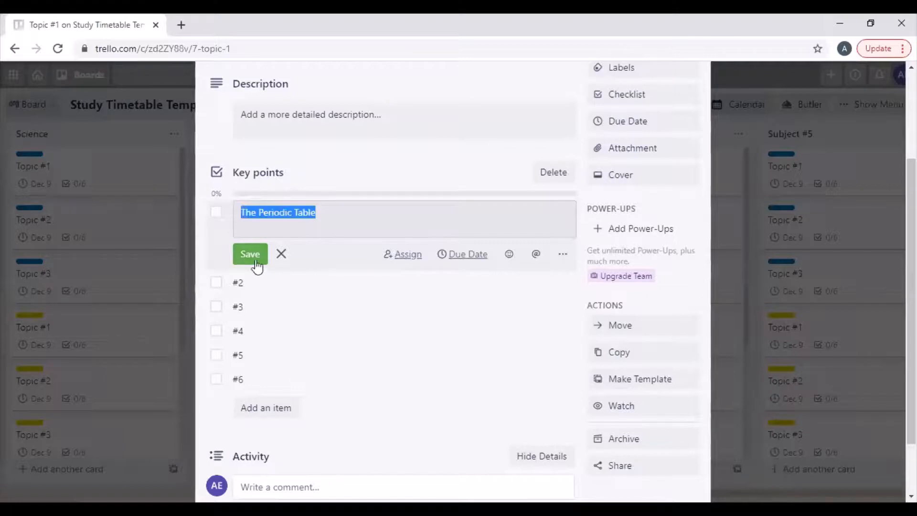
{"action": "left_click", "coordinate": [250, 254]}
{"action": "type", "text": "Electron arrange"}
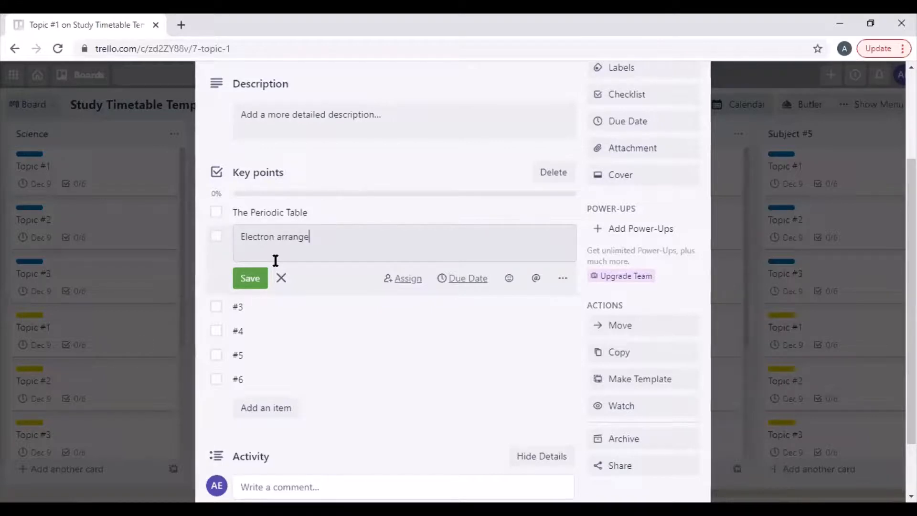
{"action": "type", "text": "ment"}
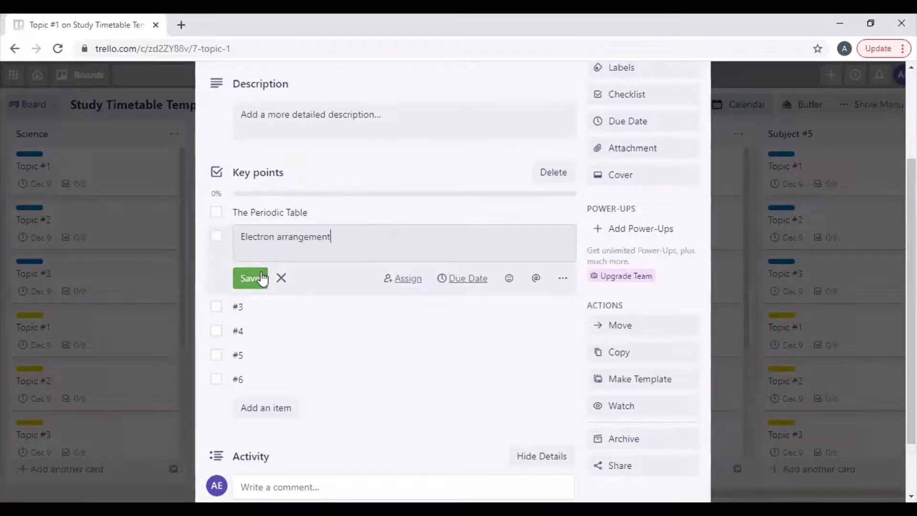
{"action": "left_click", "coordinate": [250, 278]}
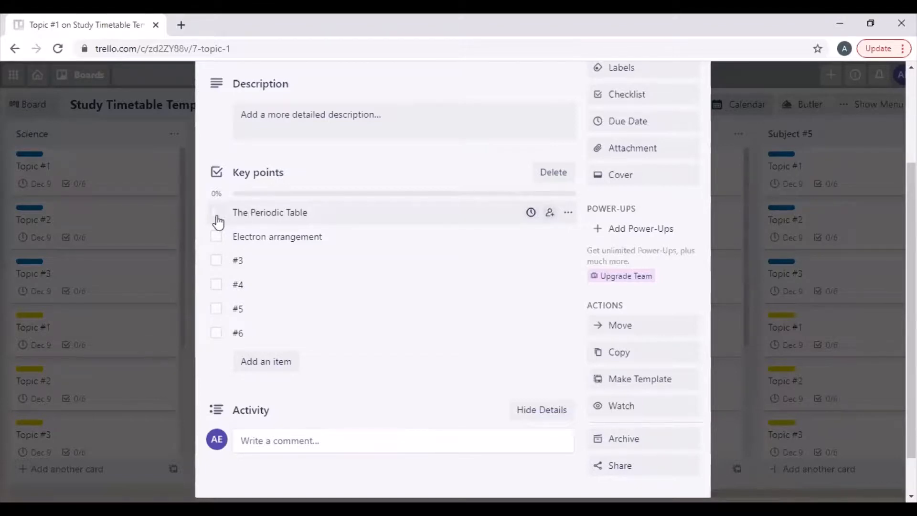
Tick 'The Periodic Table' on the checklist and close the card
{"action": "left_click", "coordinate": [216, 211]}
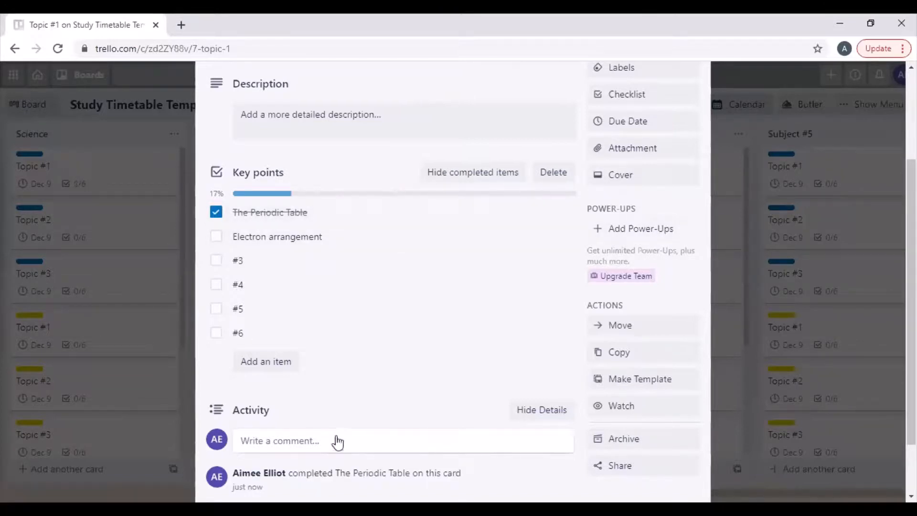
{"action": "scroll", "scroll_direction": "down", "scroll_amount": 3}
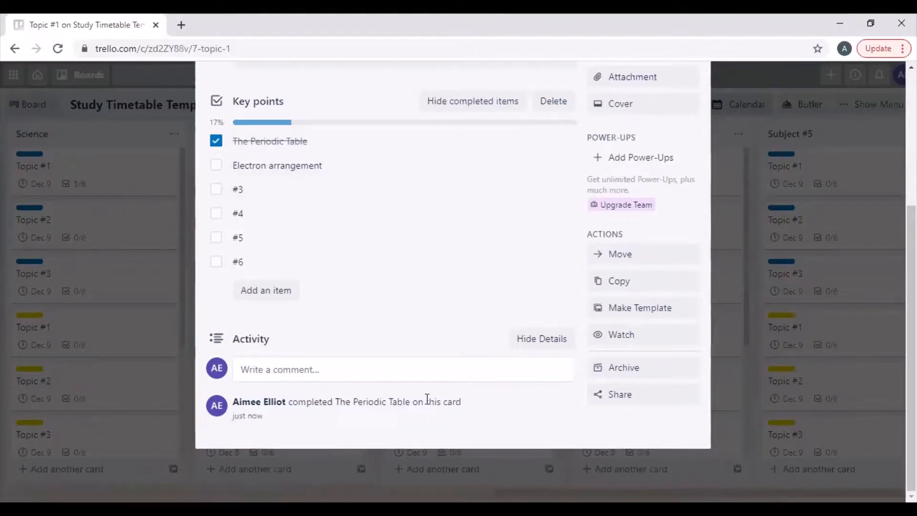
{"action": "scroll", "scroll_direction": "down", "scroll_amount": 3}
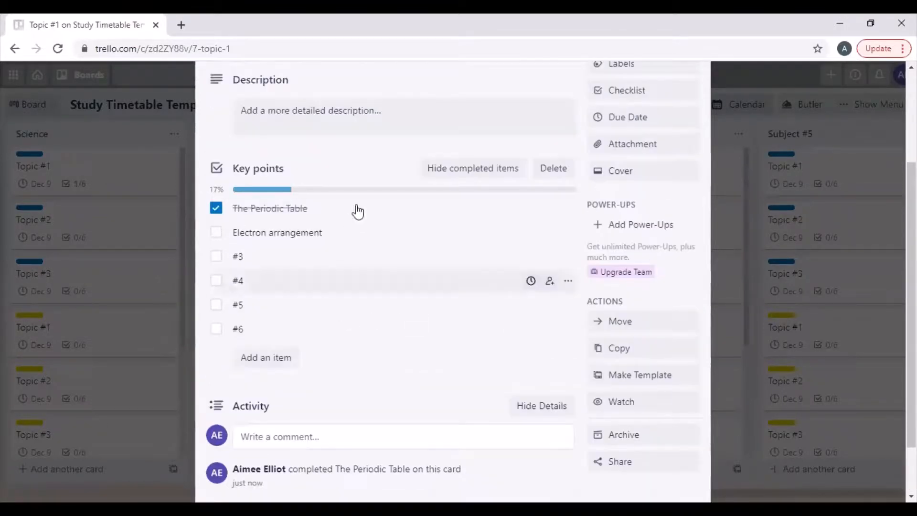
{"action": "mouse_move", "coordinate": [258, 290]}
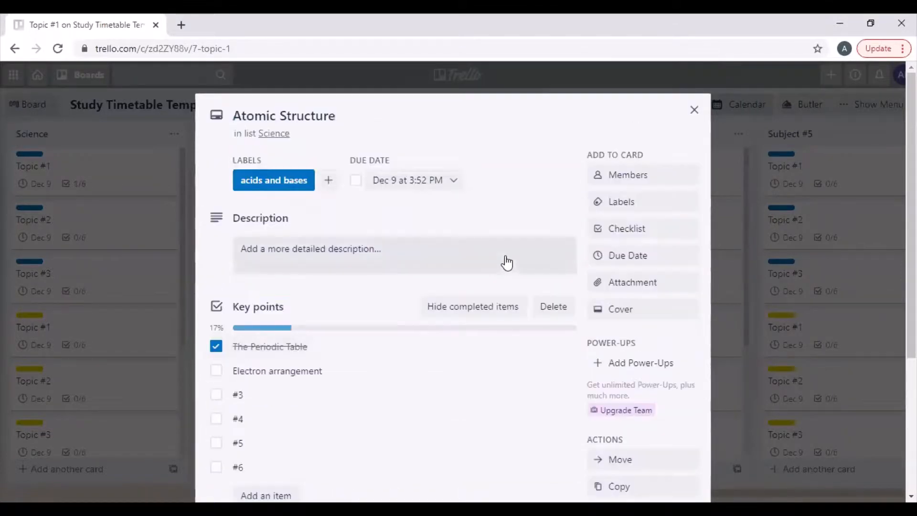
{"action": "left_click", "coordinate": [694, 110]}
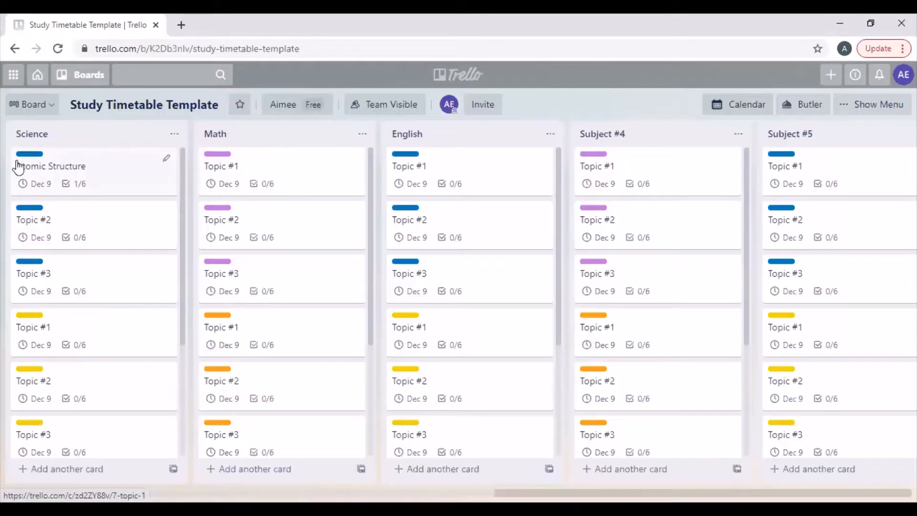
{"action": "mouse_move", "coordinate": [86, 195]}
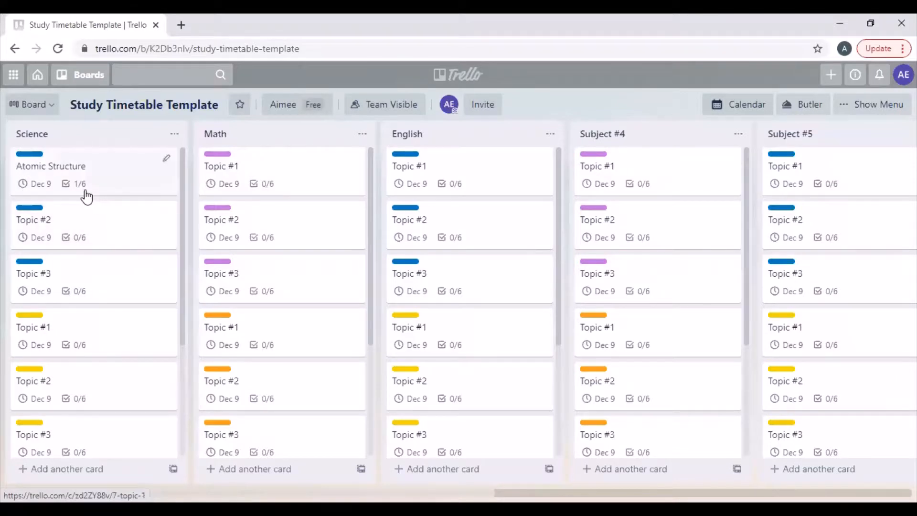
{"action": "mouse_move", "coordinate": [93, 188]}
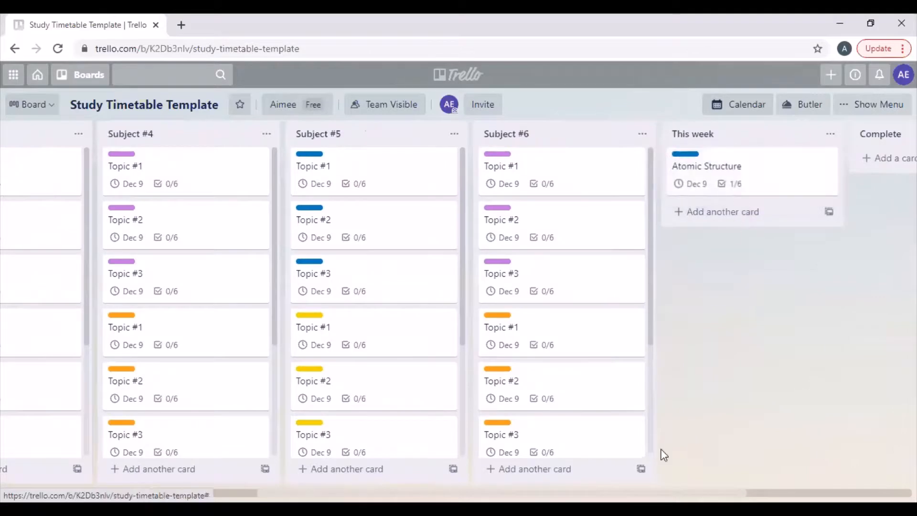
{"action": "mouse_move", "coordinate": [807, 161]}
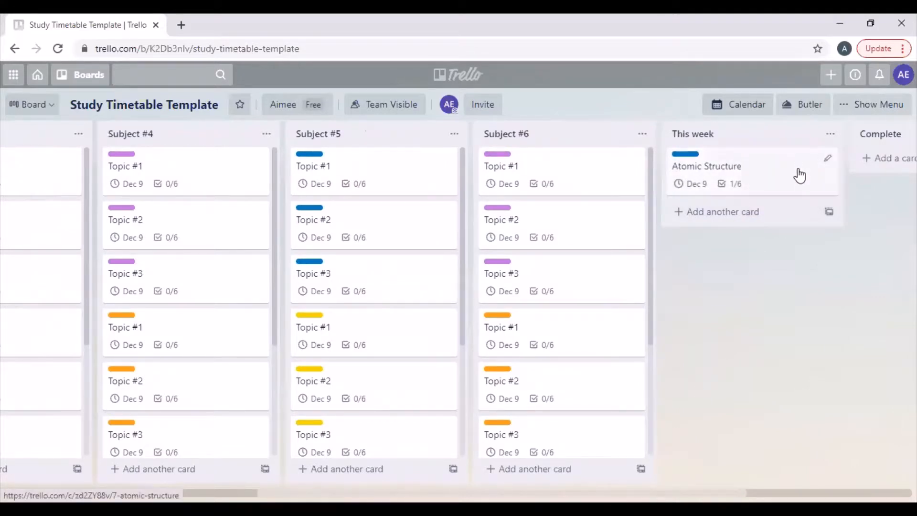
Reopen Atomic Structure and tick the remaining items, starting with Electron arrangement
{"action": "left_click", "coordinate": [706, 166]}
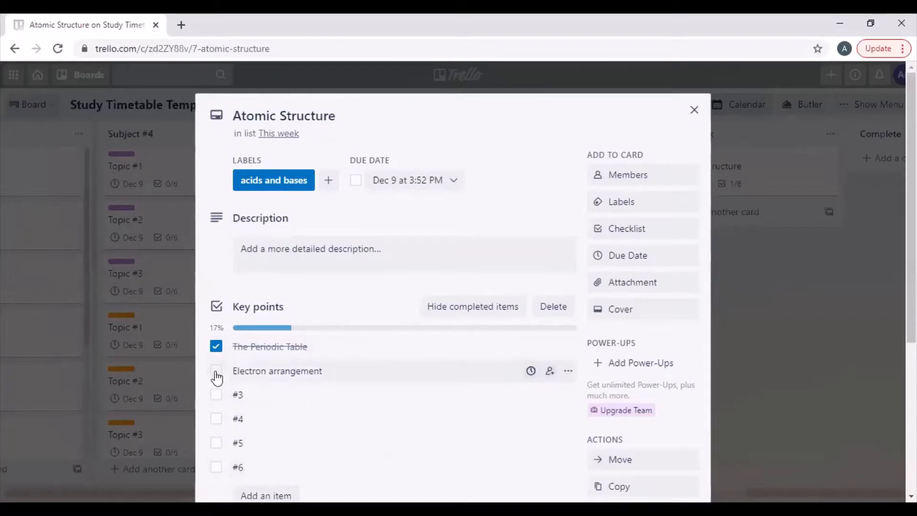
{"action": "left_click", "coordinate": [216, 370]}
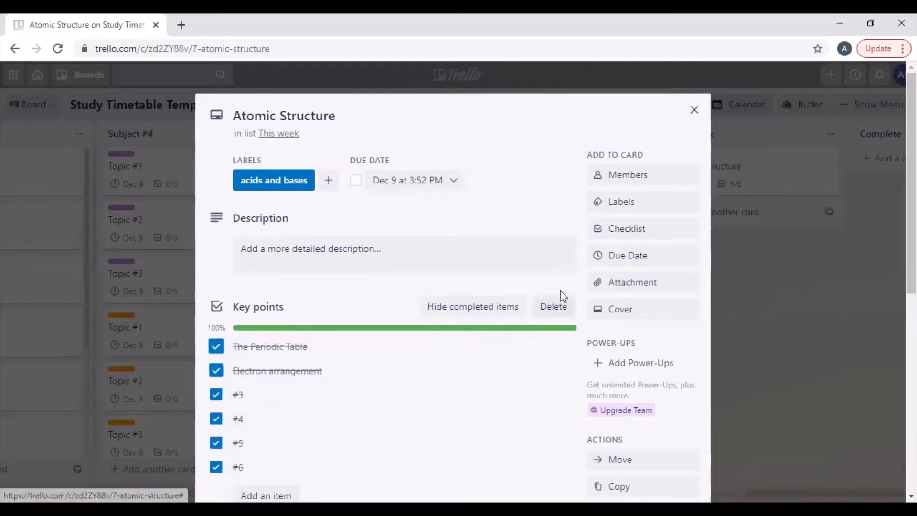
{"action": "scroll", "scroll_direction": "down", "scroll_amount": 3}
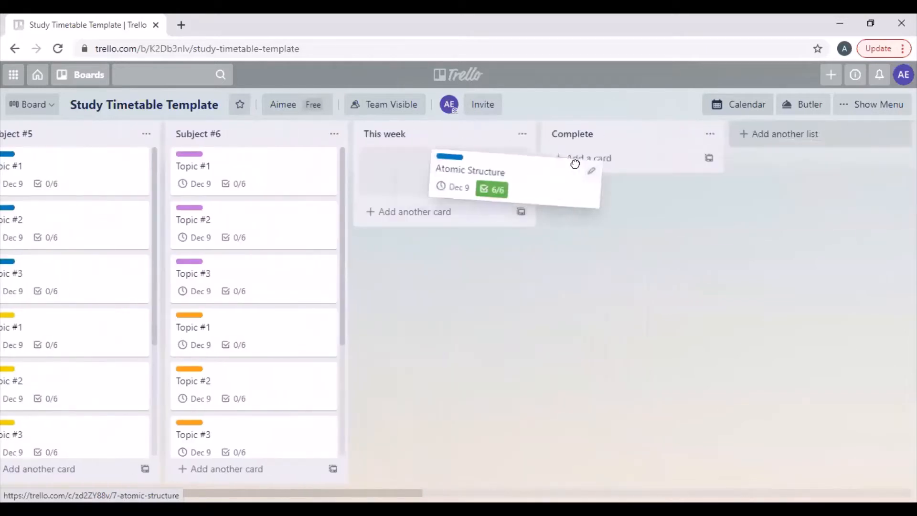
Move the Atomic Structure card, checklist 6/6, from This week to Complete
{"action": "left_click_drag", "start_coordinate": [470, 169], "coordinate": [586, 167]}
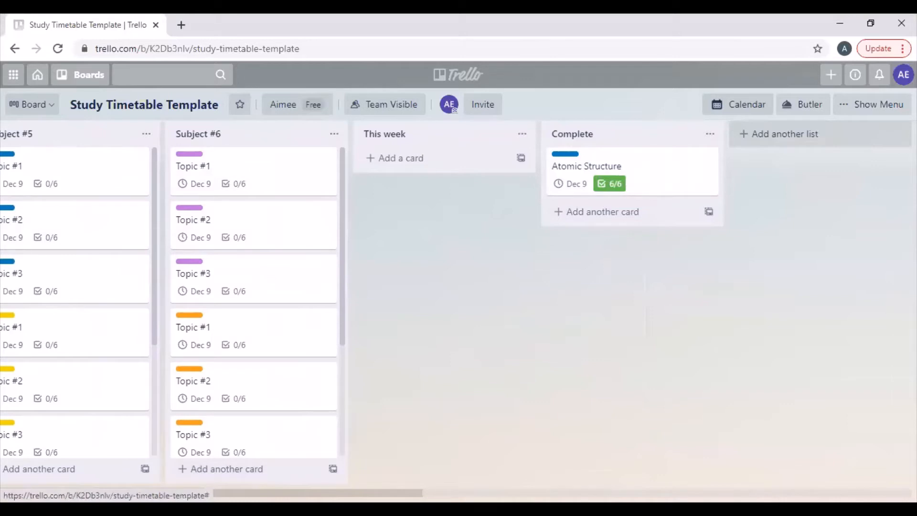
{"action": "mouse_move", "coordinate": [245, 430]}
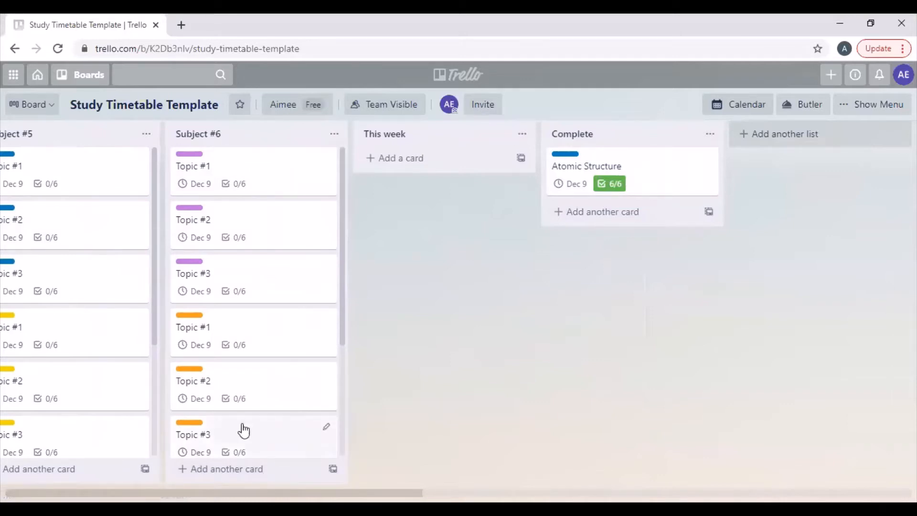